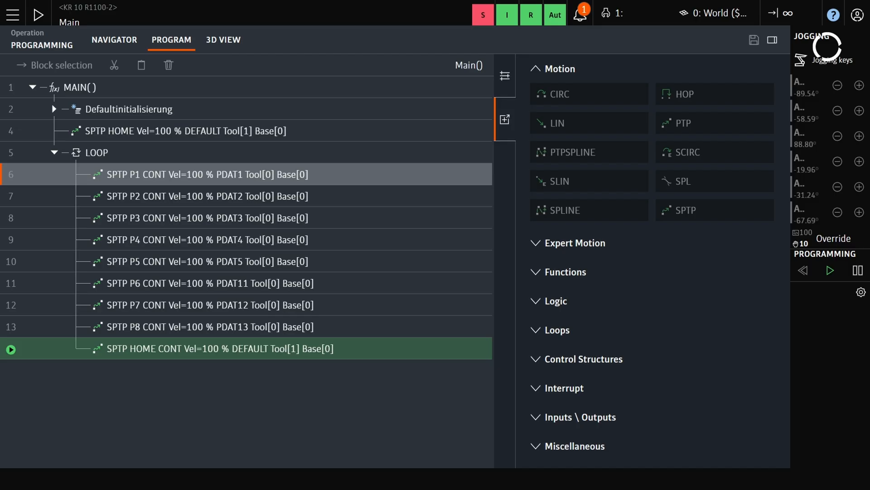
- Switch to the 3D VIEW tab to show the simulated robot cell
left_click(223, 39)
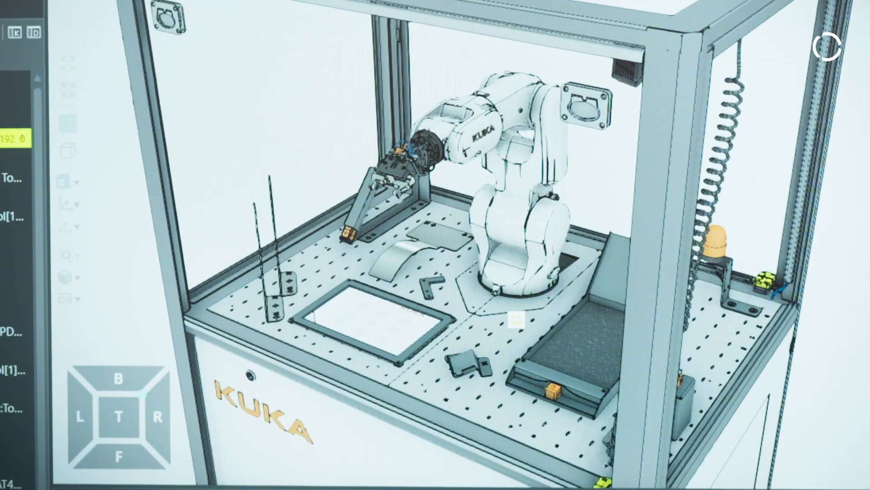